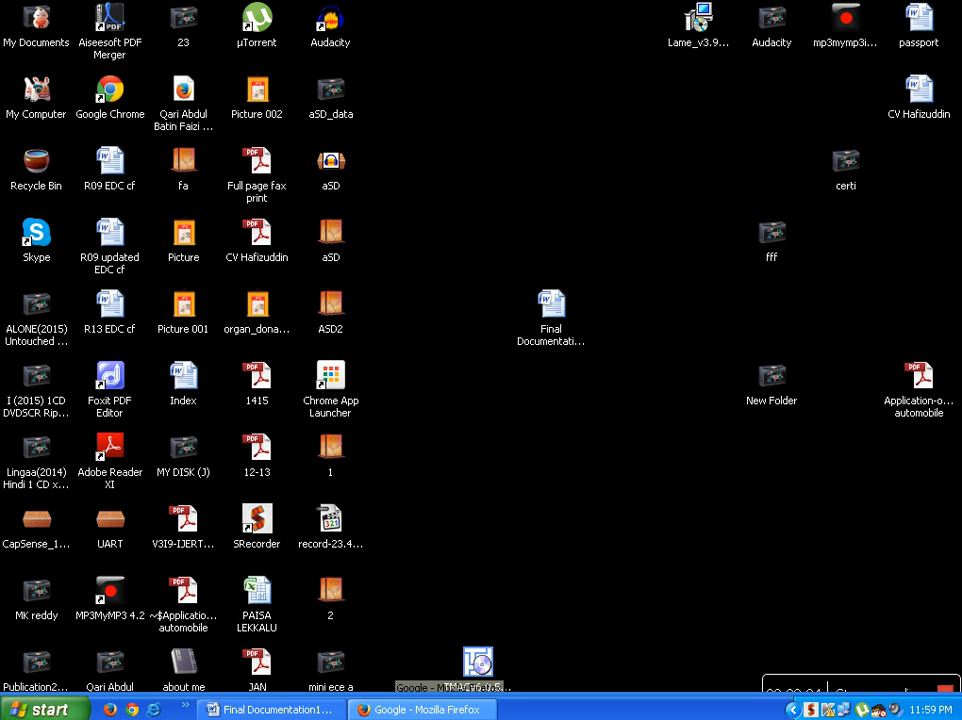
Step: Bring the 'Final Documentation123' report window forward and show its first page
click(270, 709)
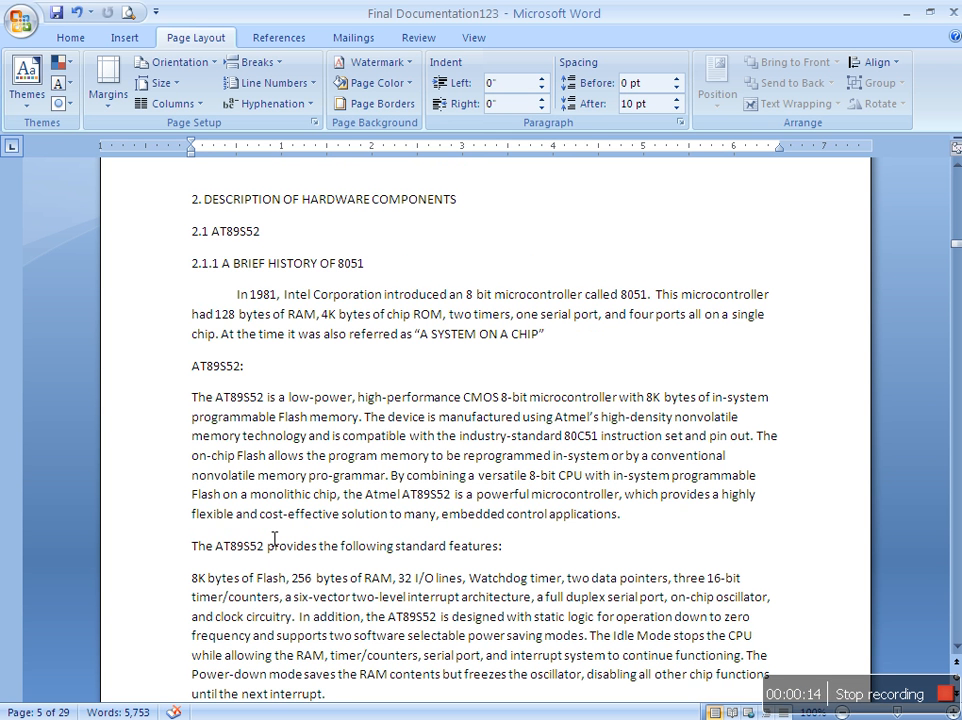
scroll(down, 3)
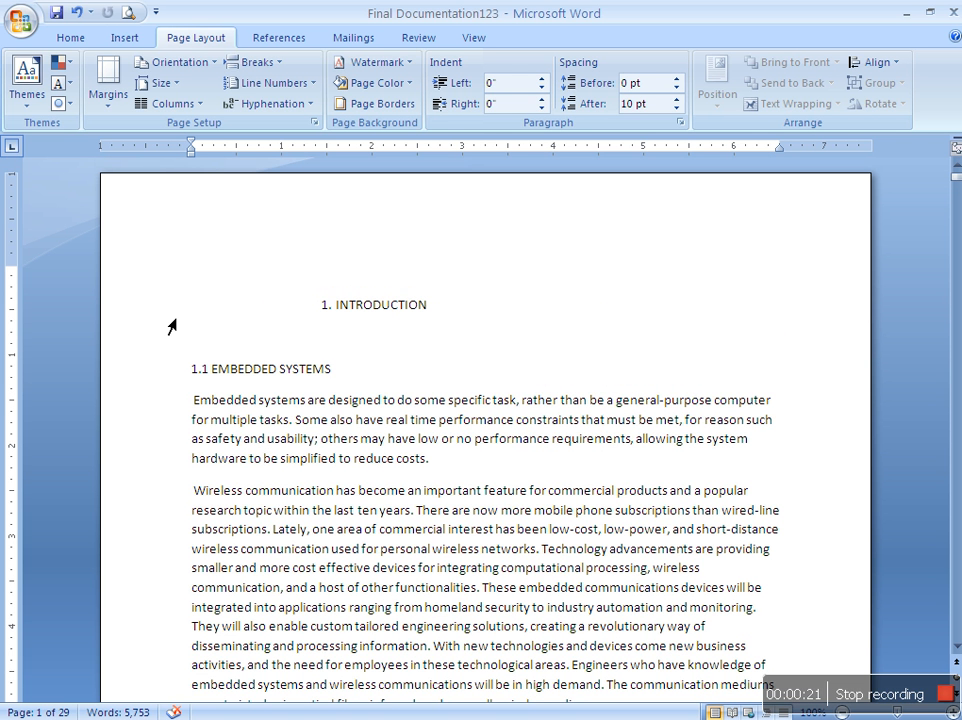
Step: Select the entire 29-page report and show the Home formatting tools
click(333, 369)
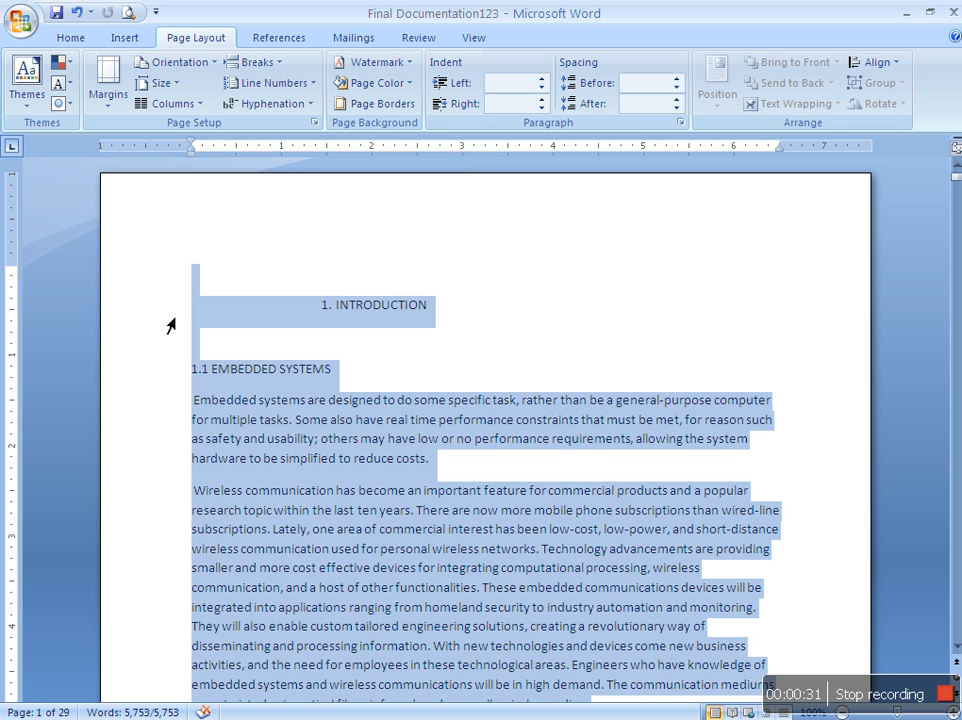
mouse_move(150, 307)
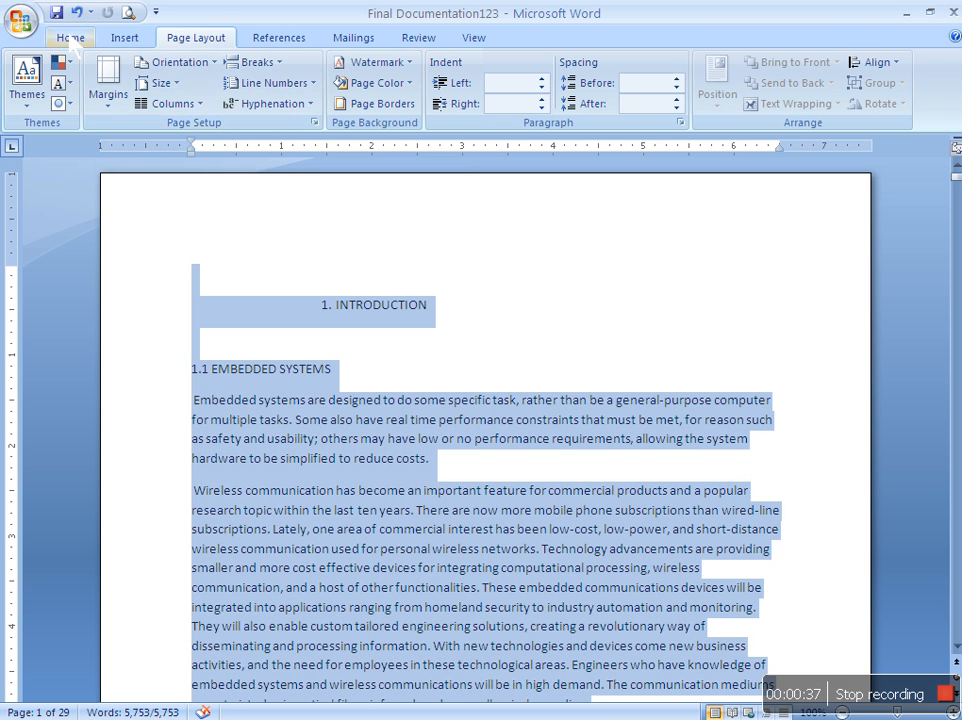
click(70, 37)
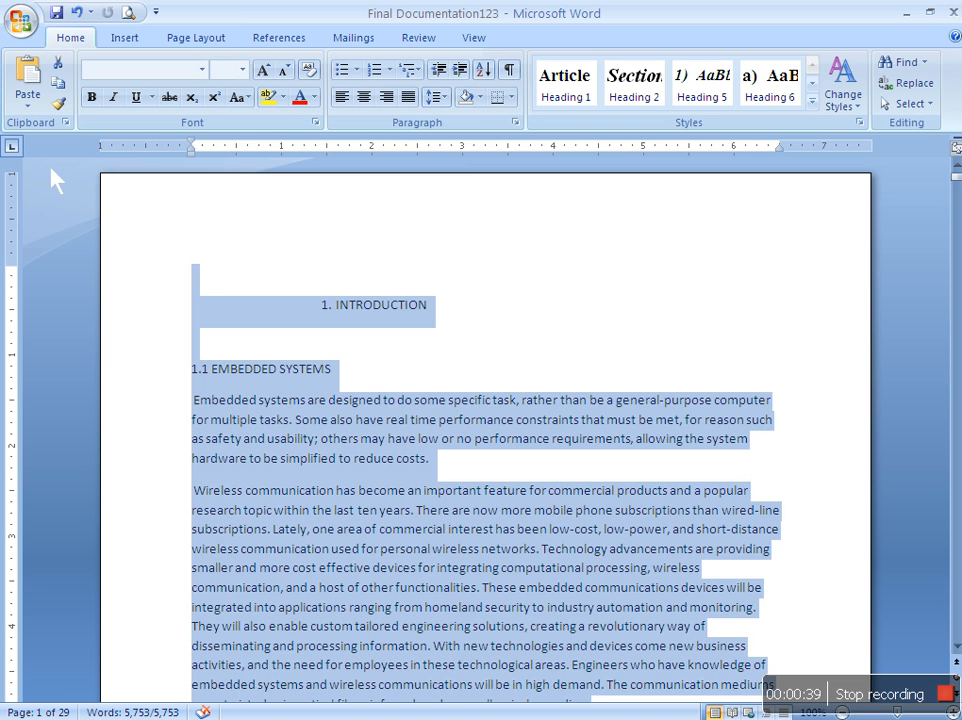
mouse_move(385, 398)
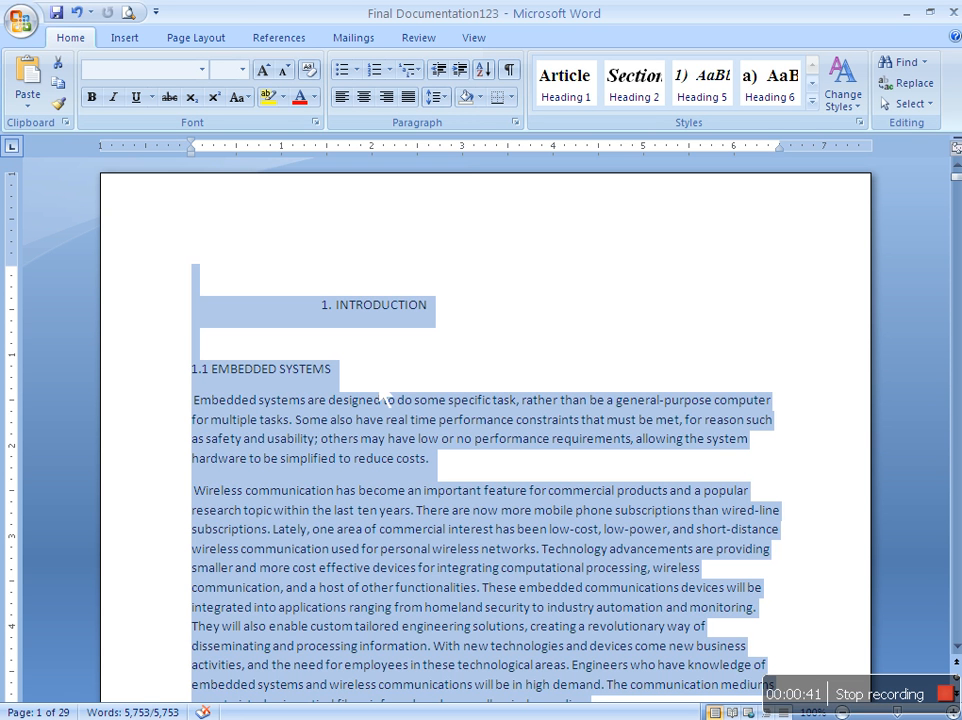
mouse_move(385, 399)
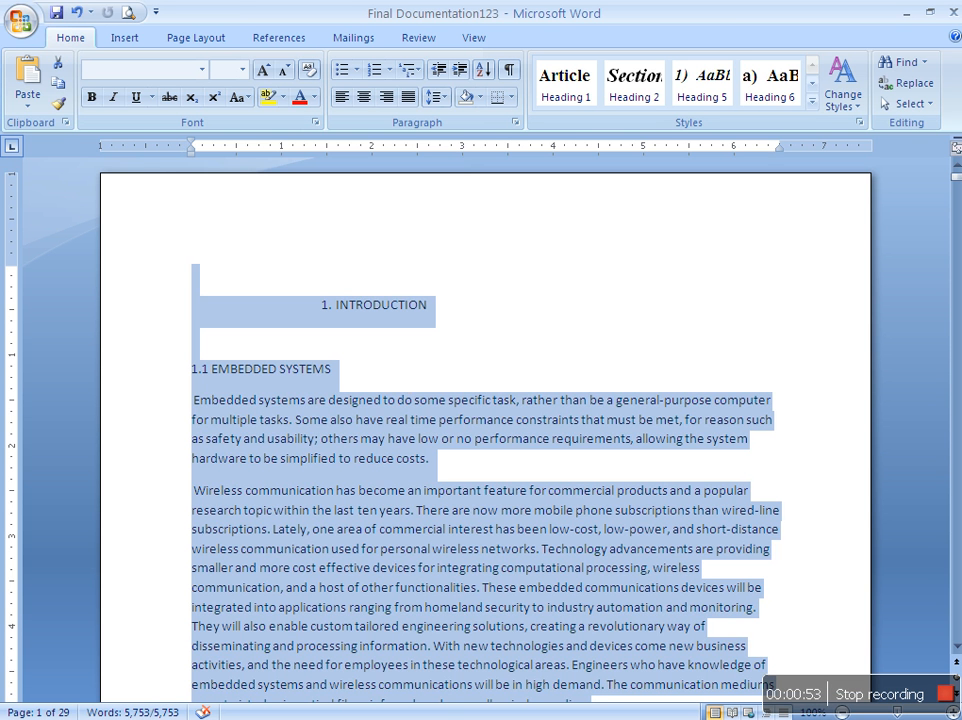
Step: Switch to A4 paper with a 1.3" left margin and 1" top, bottom, right
click(195, 37)
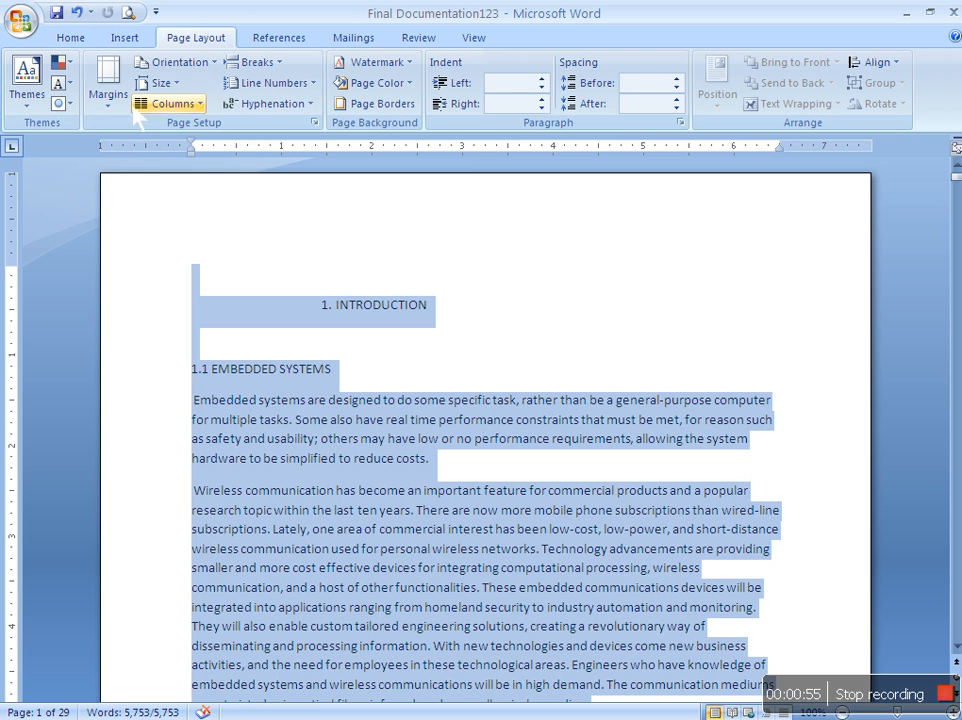
click(155, 83)
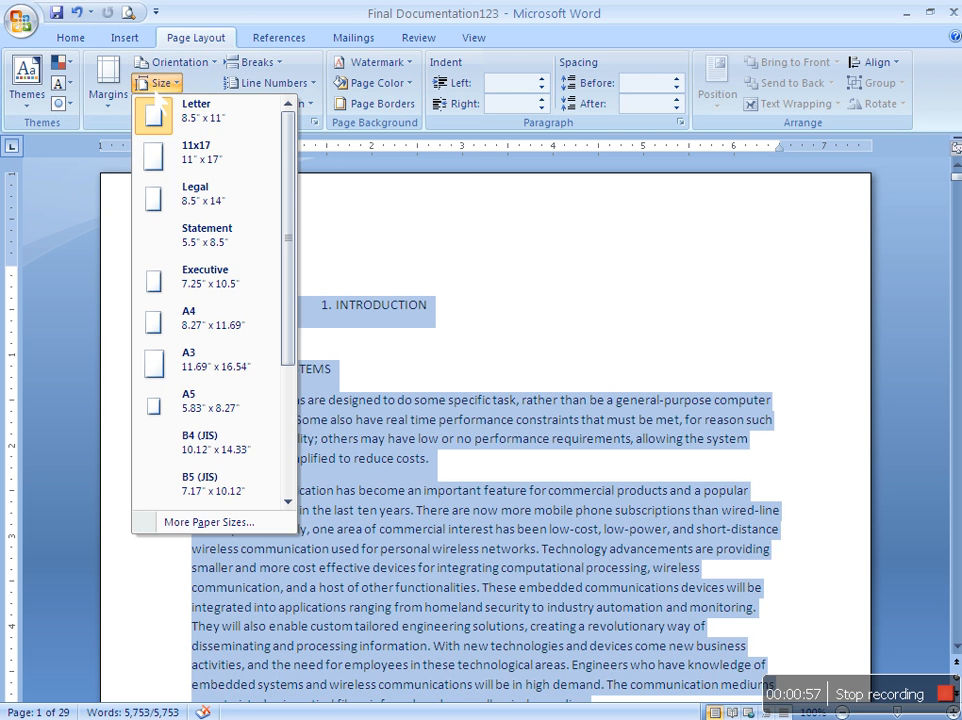
mouse_move(206, 318)
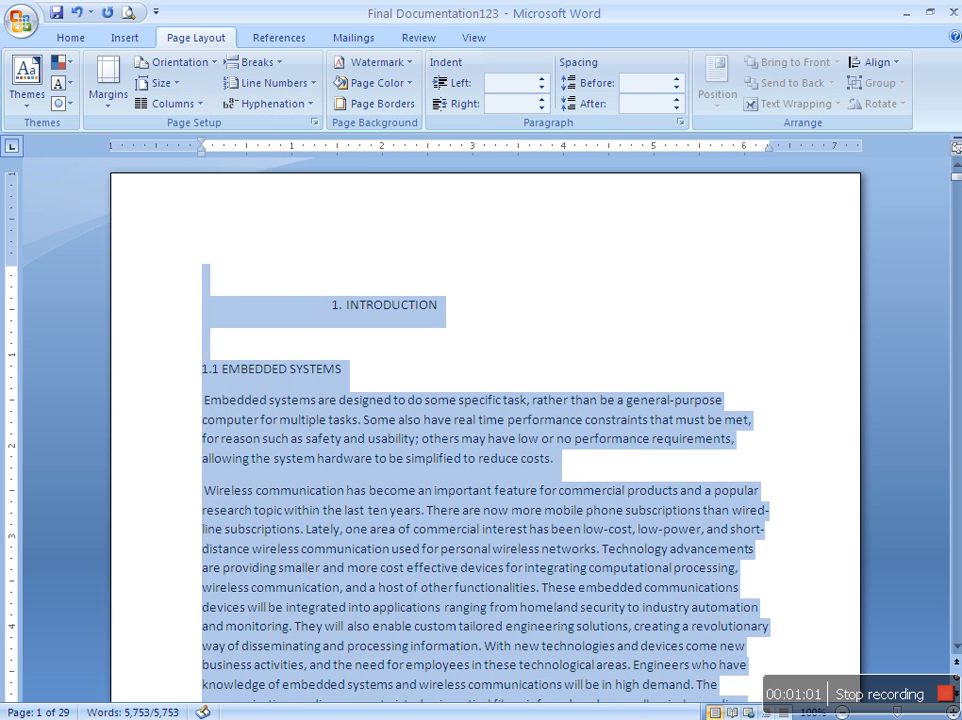
click(107, 80)
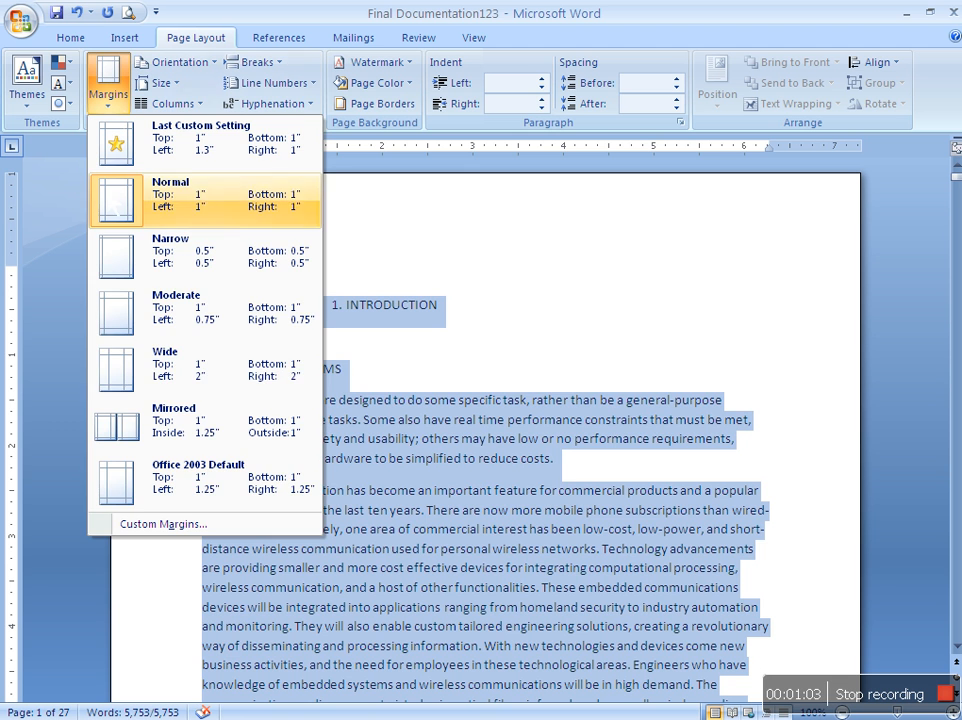
mouse_move(163, 523)
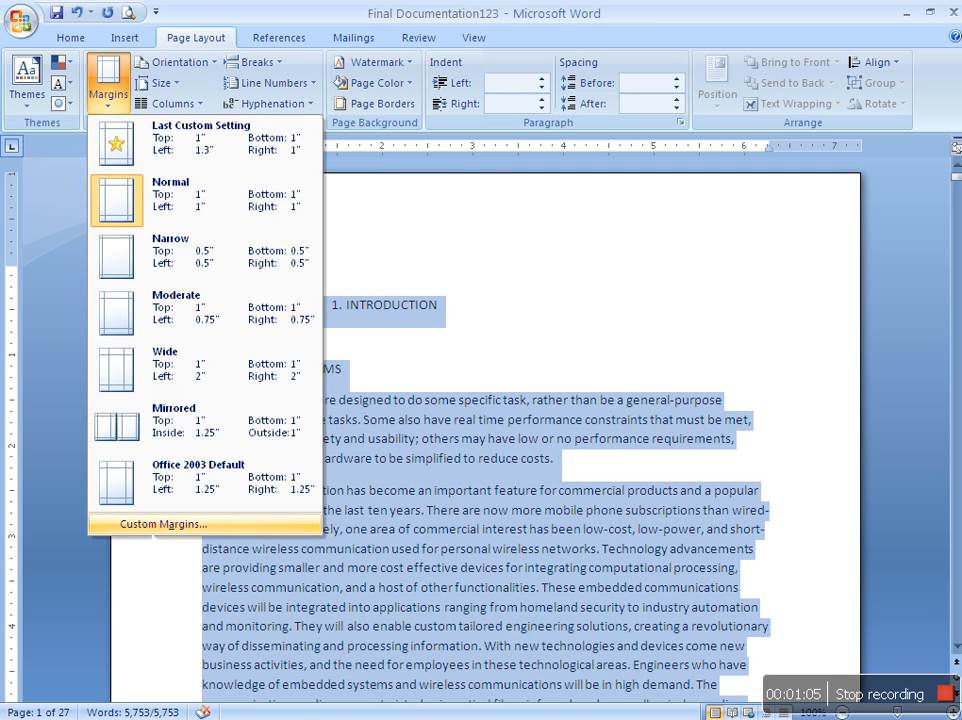
click(162, 524)
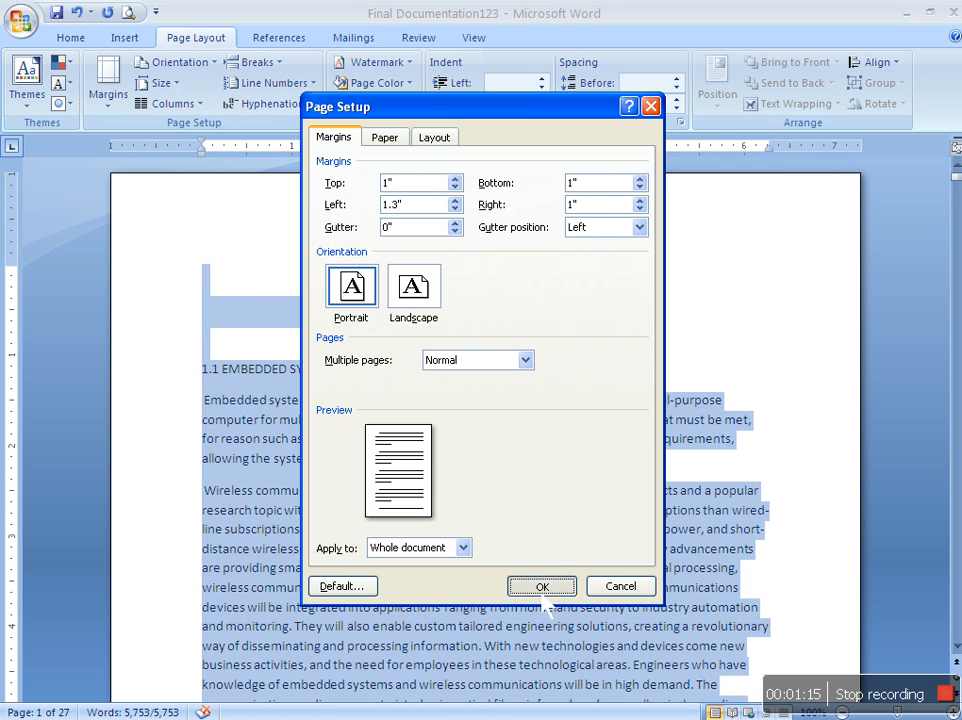
click(542, 586)
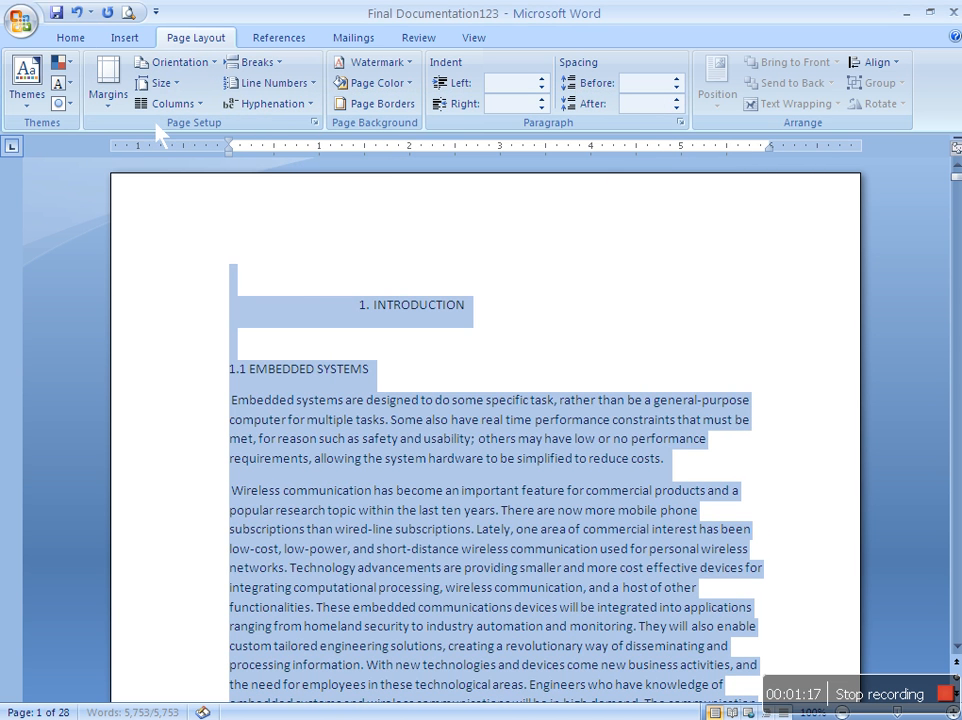
Step: Set text to 12 pt Bookman Old Style, justified, with bold 16 pt centred headings
click(70, 37)
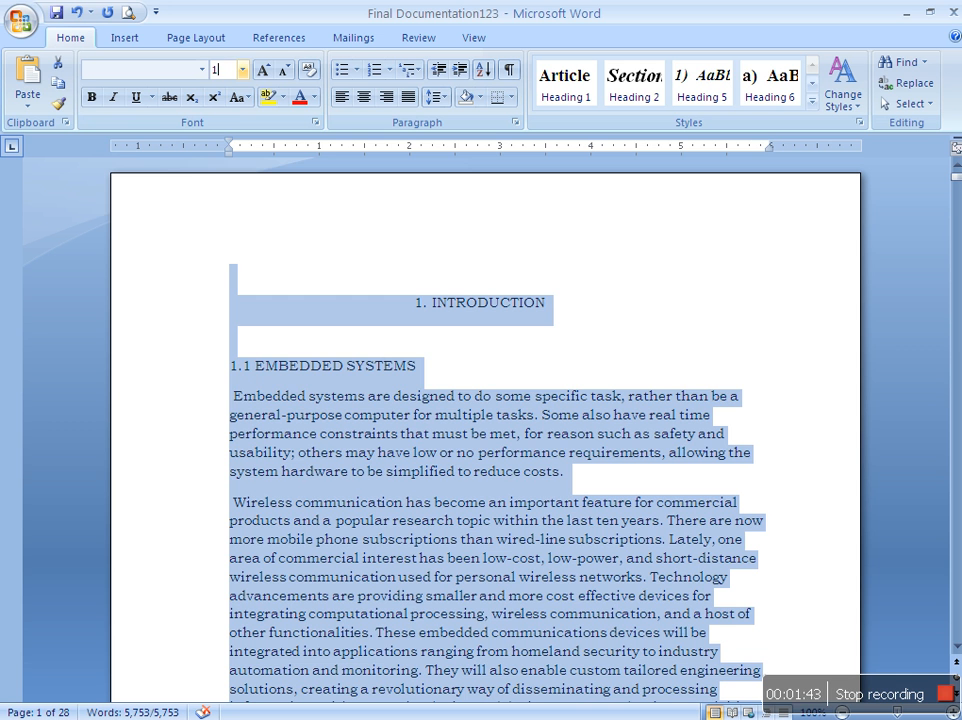
text(12)
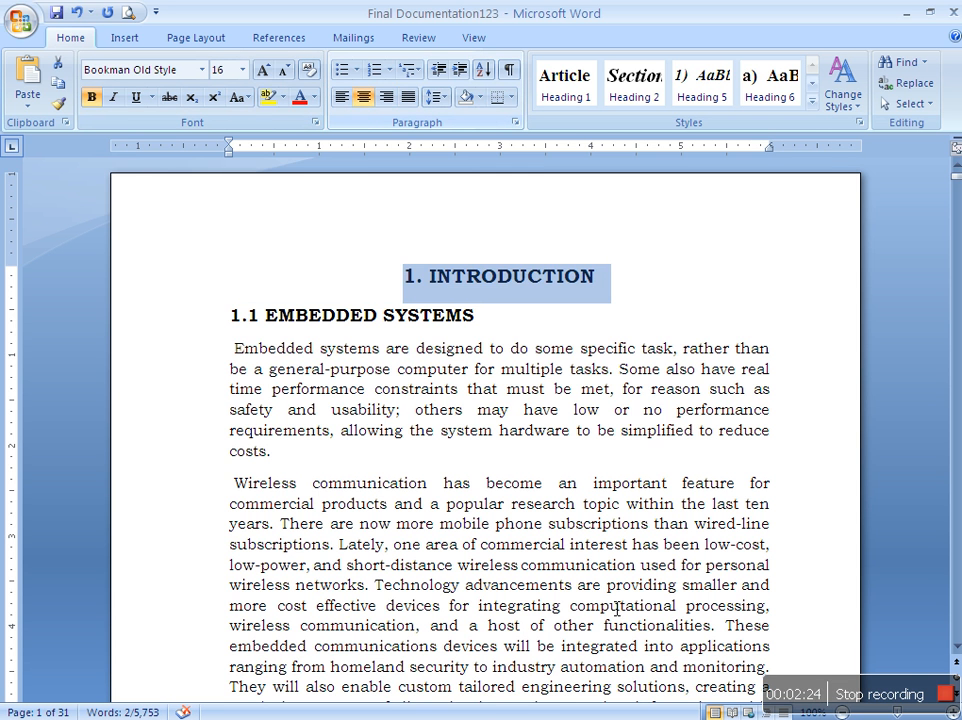
Step: Widen line spacing and add a right-aligned header with the Car Driving Controller project title
scroll(down, 3)
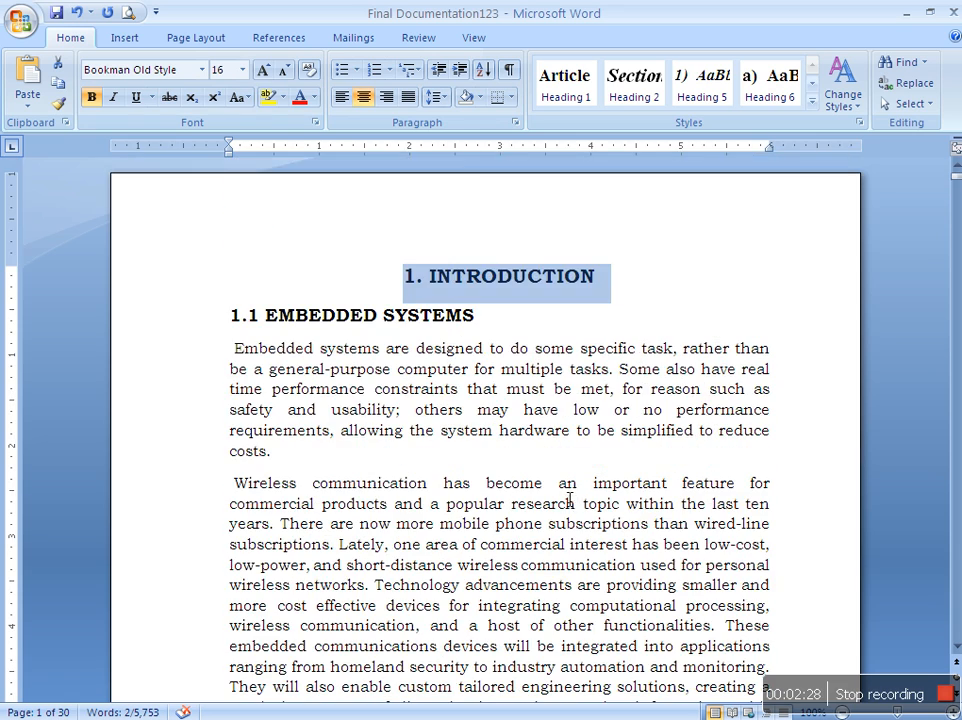
scroll(down, 3)
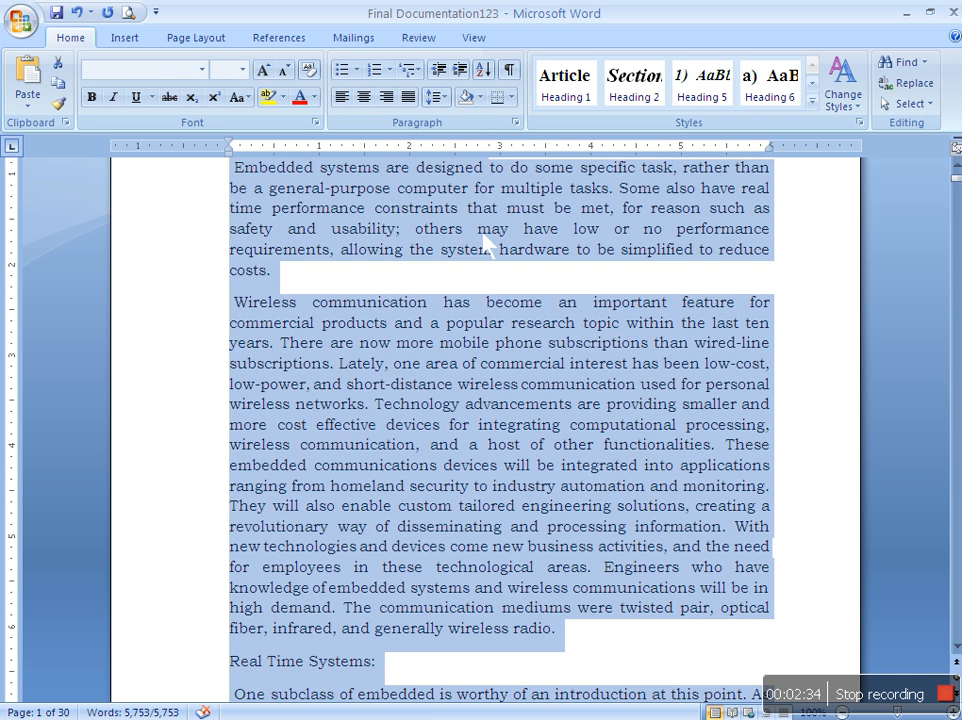
click(434, 97)
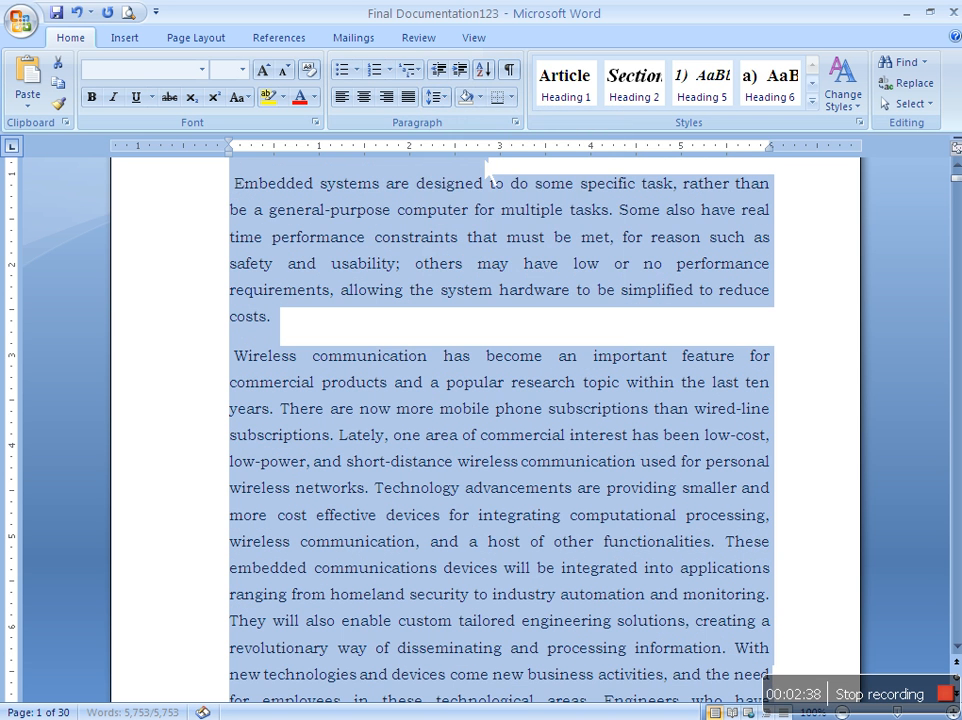
click(459, 97)
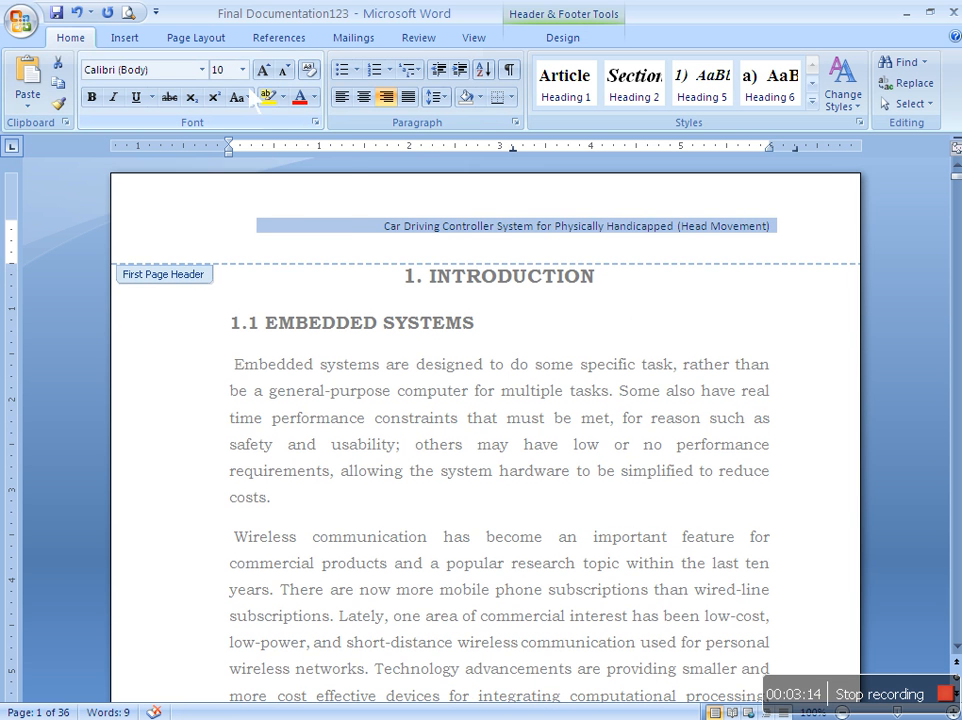
Step: Apply Bookman Old Style and justified alignment to the body paragraphs
click(201, 69)
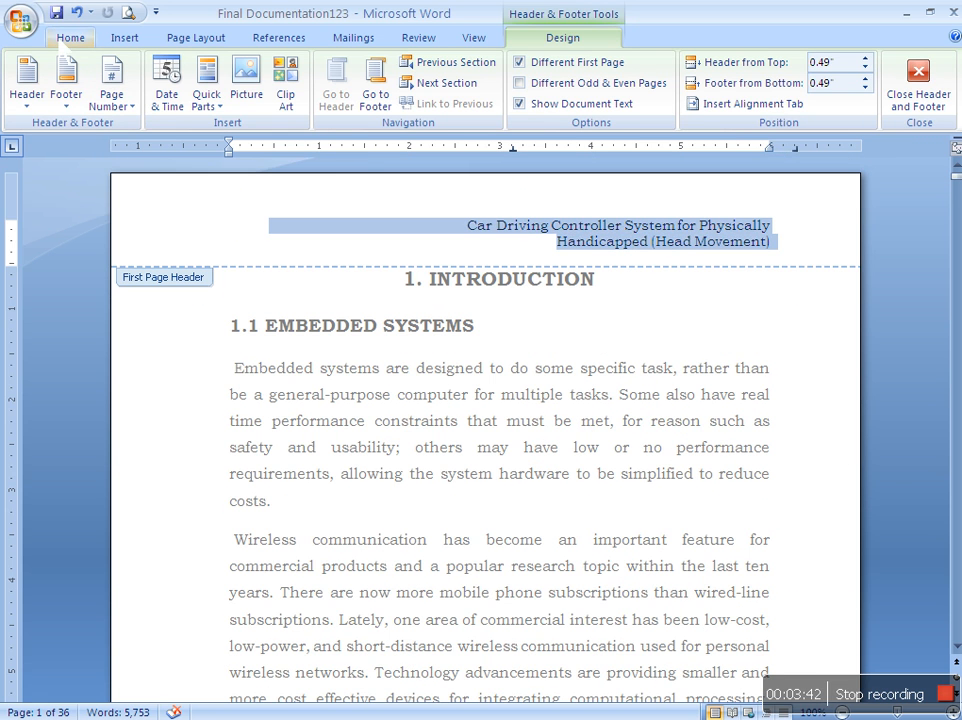
click(70, 37)
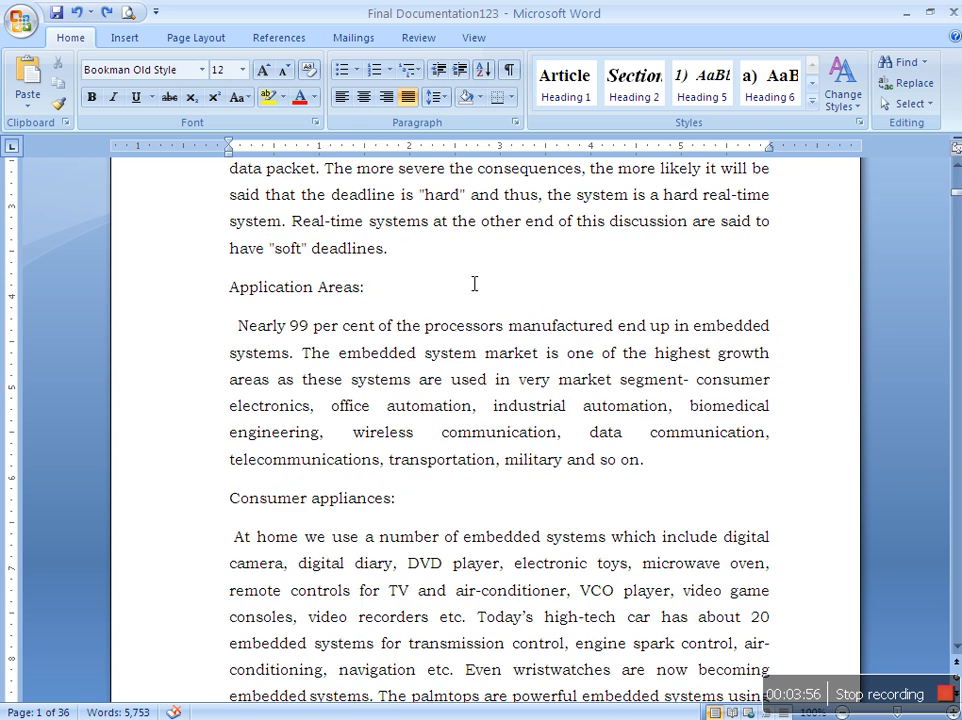
Step: Edit the footer, replacing the old department text with 'Department of ECE'
scroll(down, 3)
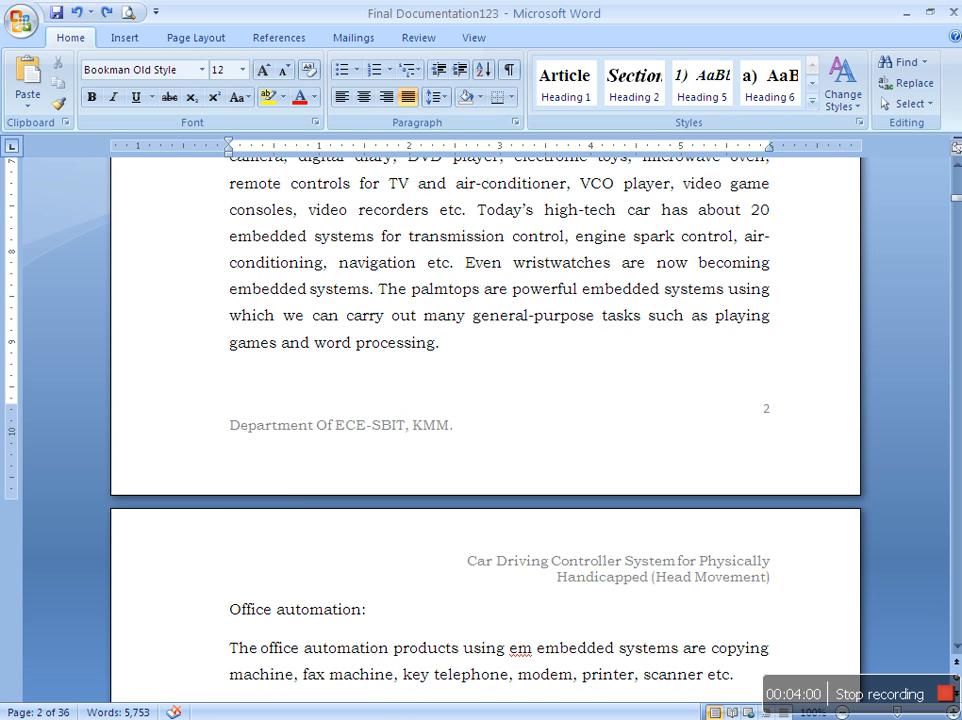
double_click(340, 425)
text(d)
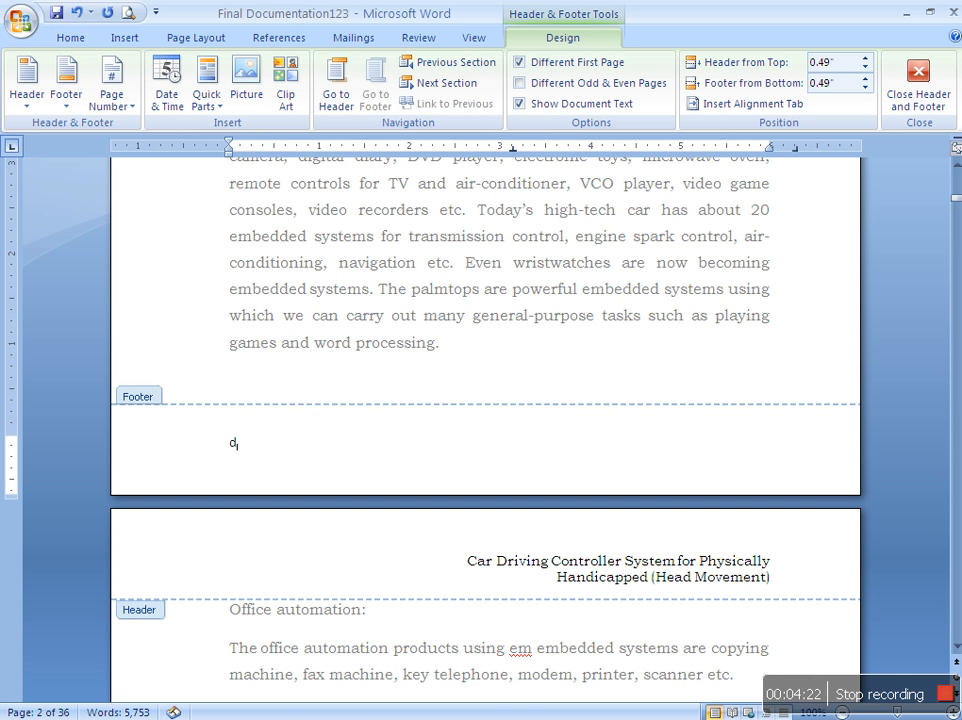
text(EPAR)
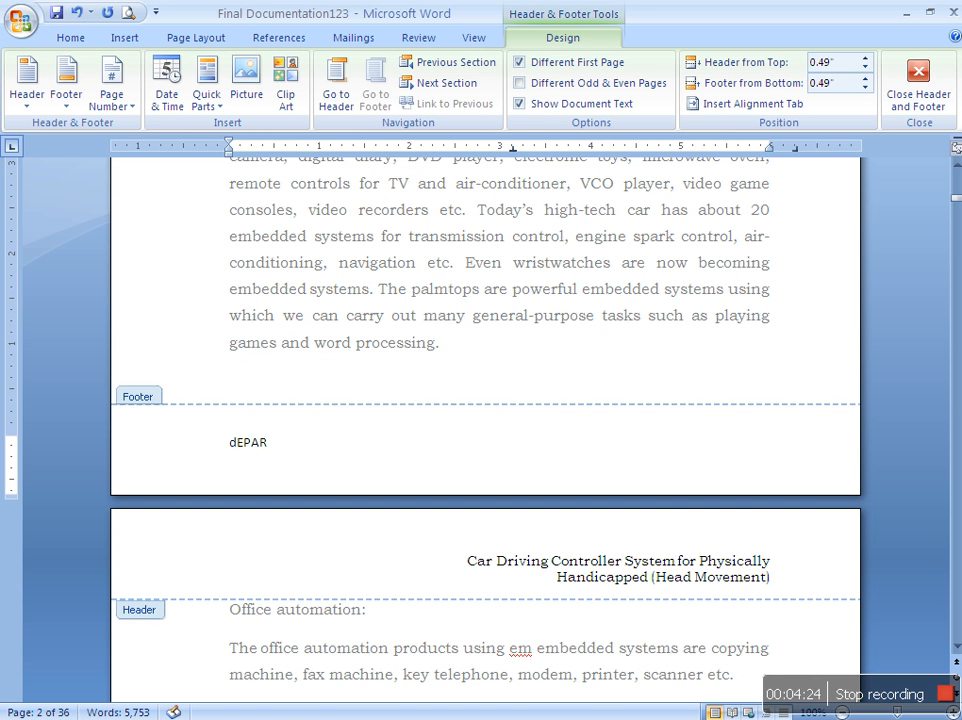
text(TM)
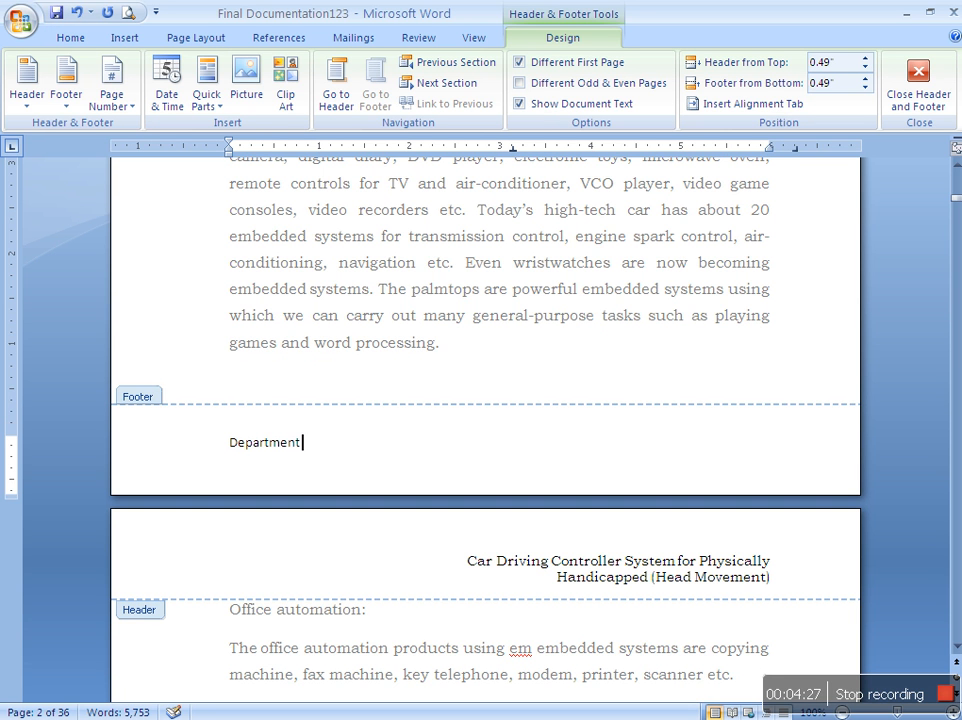
text(of E)
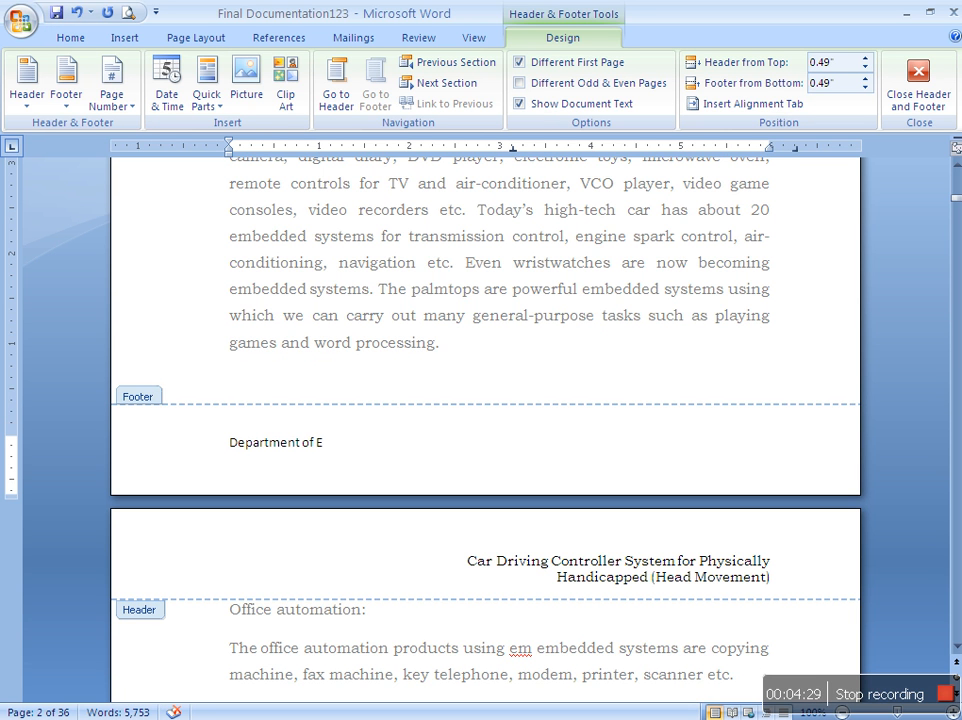
text(CE)
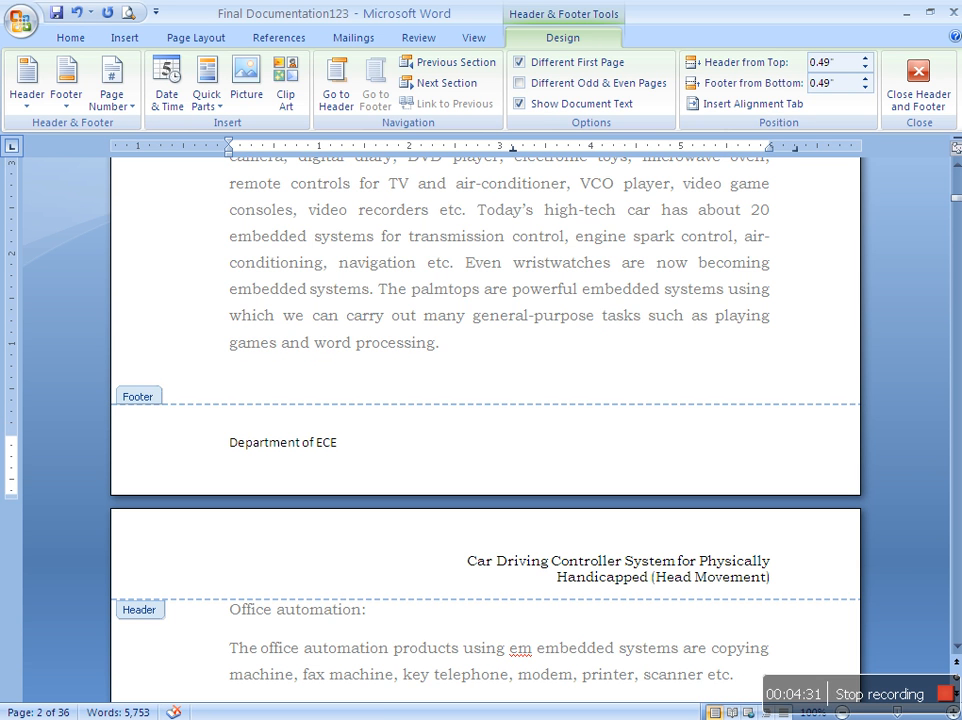
text(,)
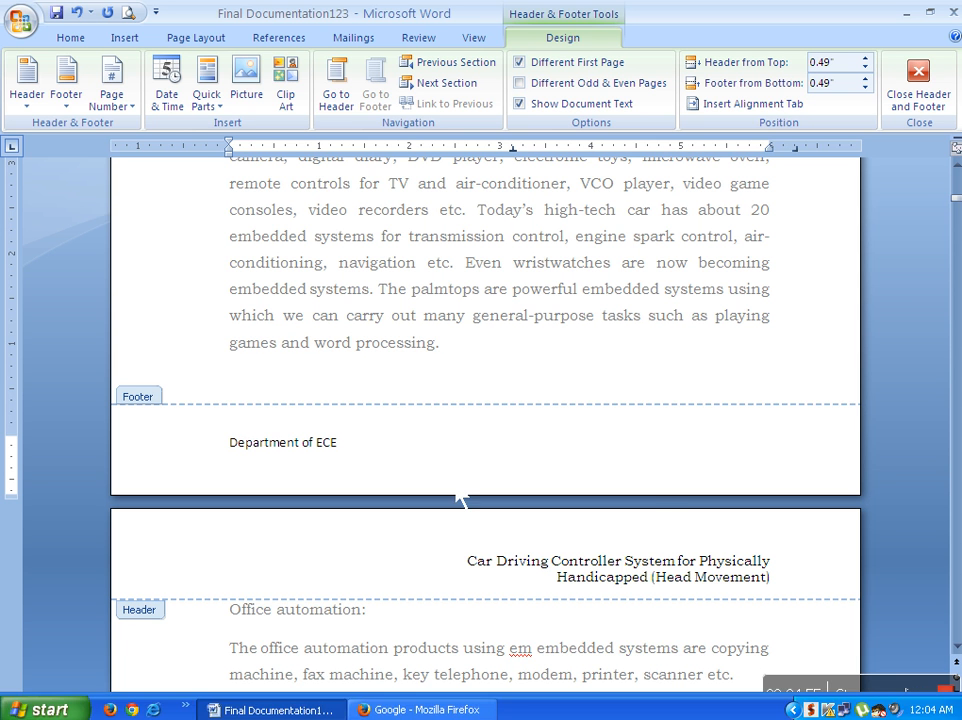
Step: Insert a bottom-of-page number in the footer beside 'Department of ECE'
click(111, 82)
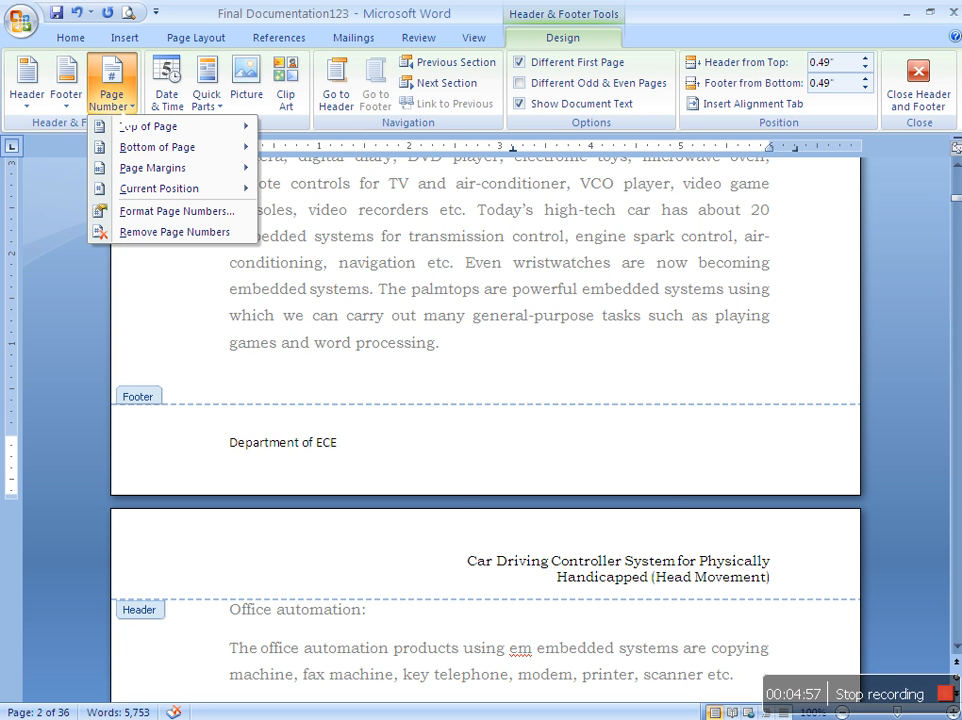
click(158, 188)
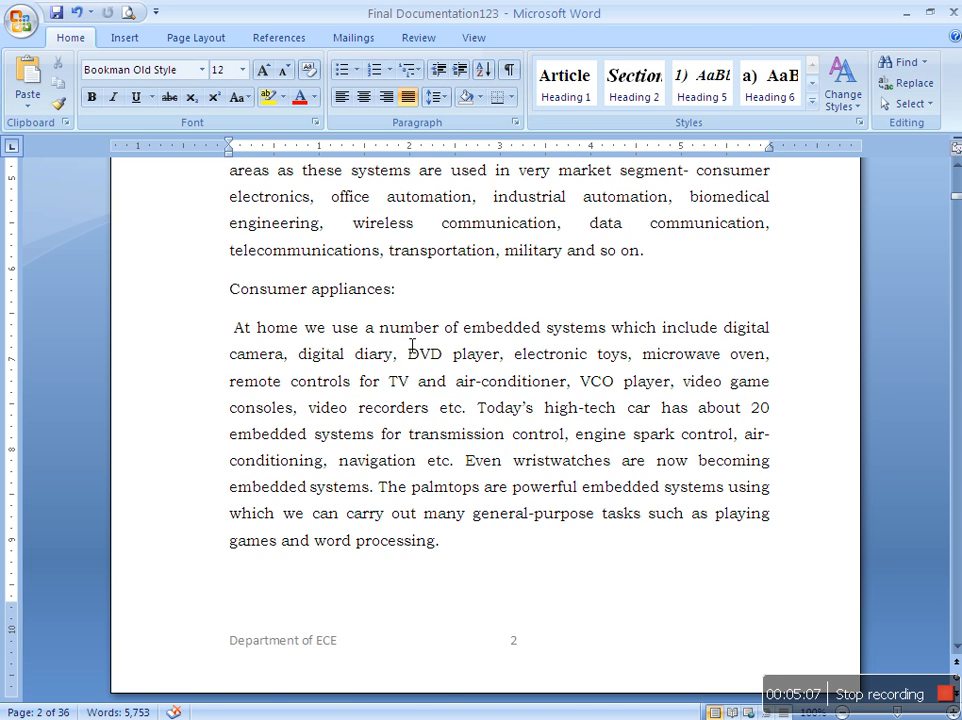
Step: Bold 'Application Areas:' and scroll through pages checking header and numbered ECE footers
scroll(down, 3)
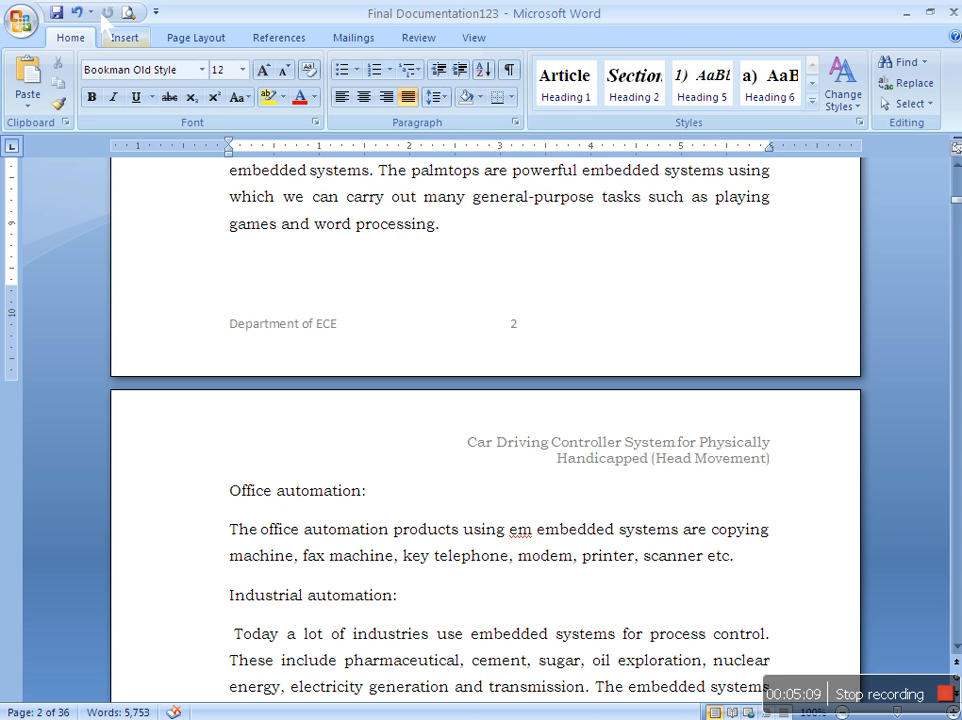
scroll(down, 3)
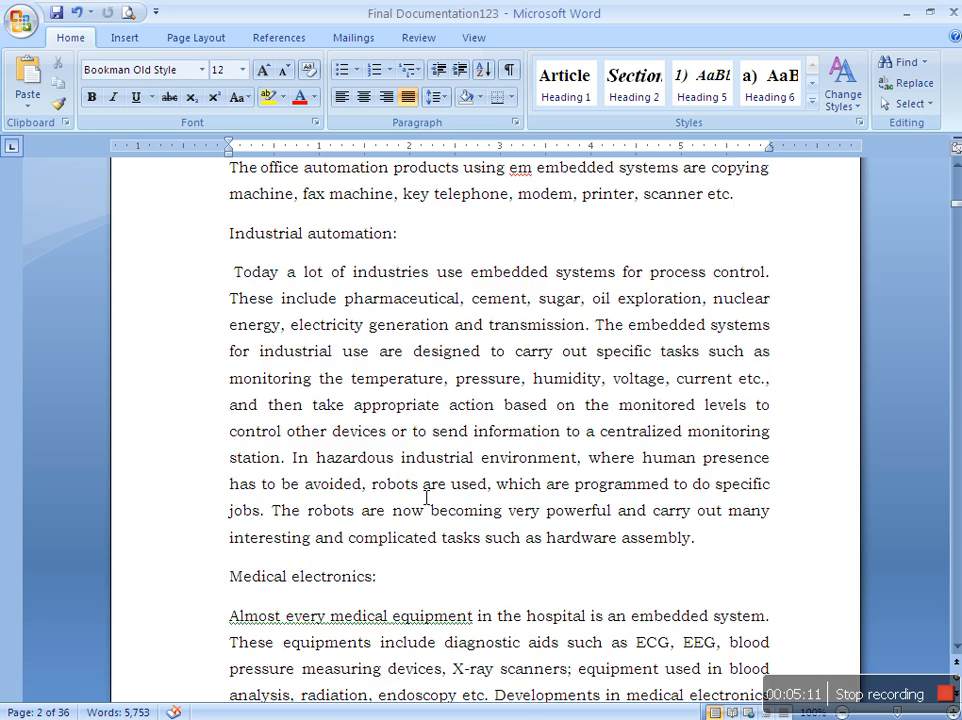
scroll(down, 3)
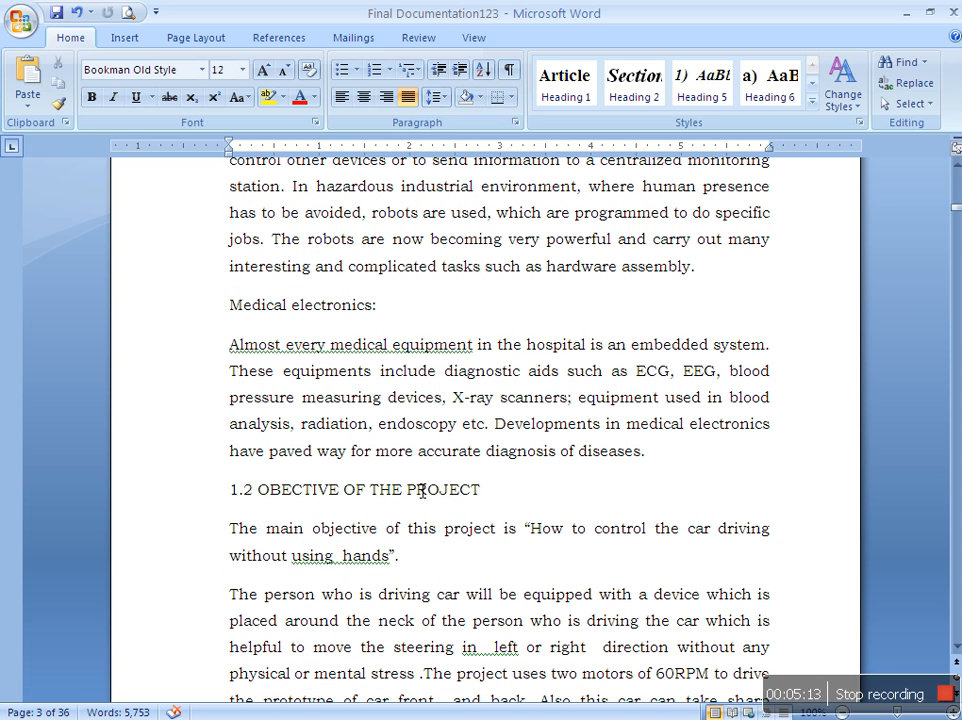
mouse_move(211, 496)
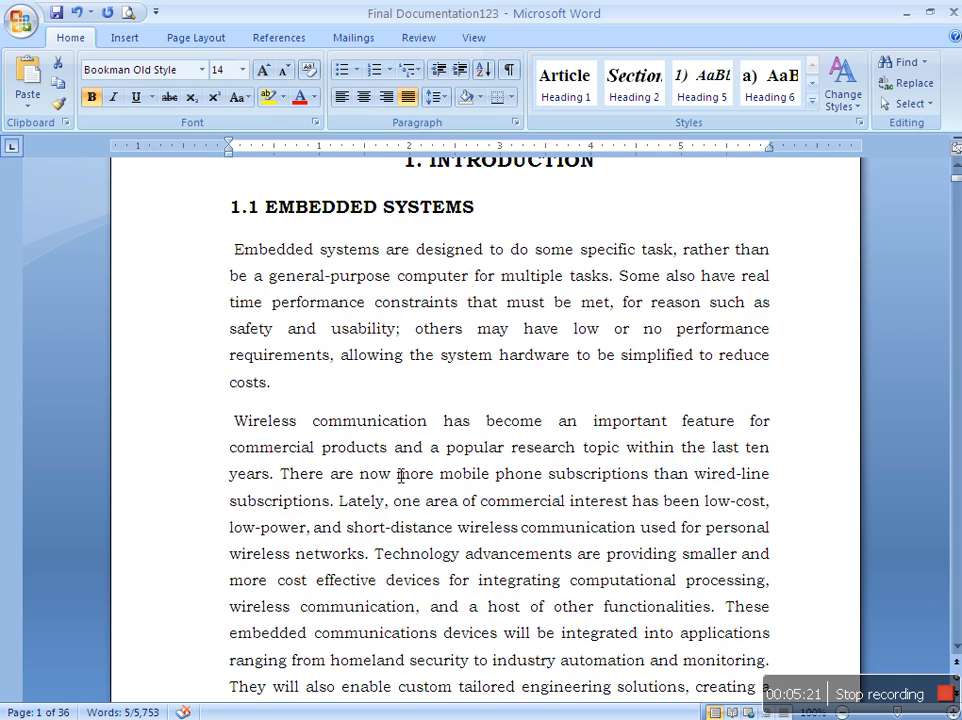
scroll(down, 3)
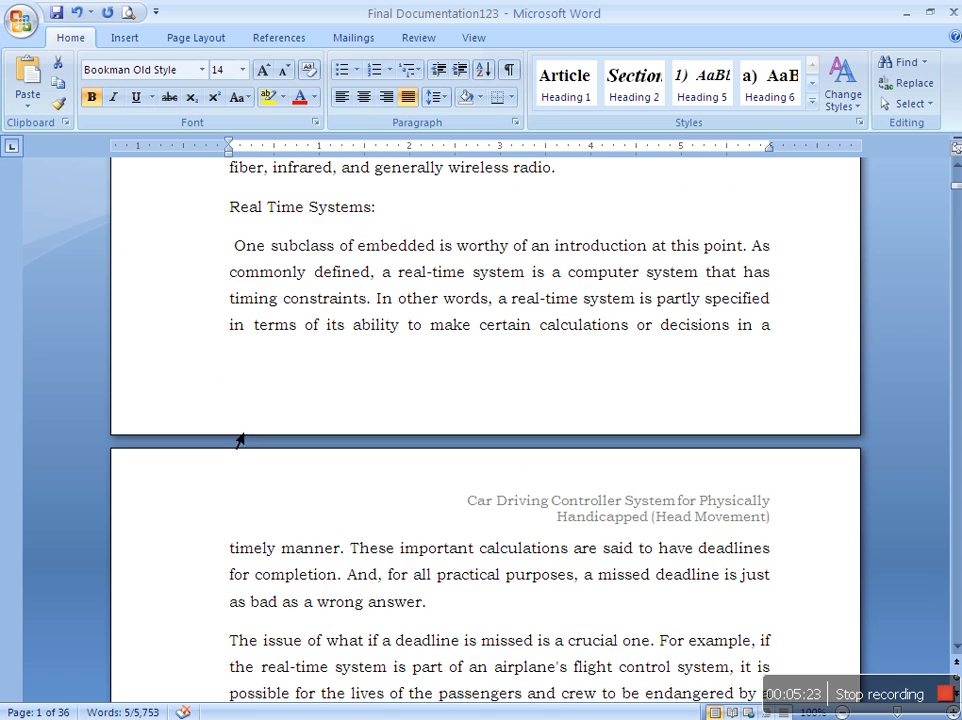
scroll(down, 3)
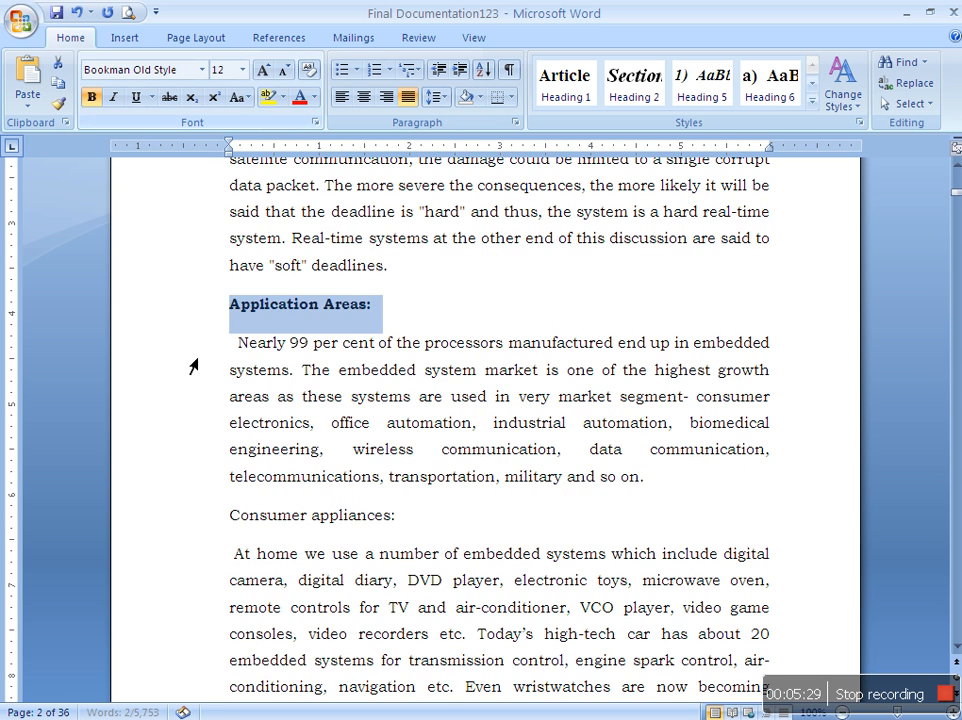
scroll(down, 3)
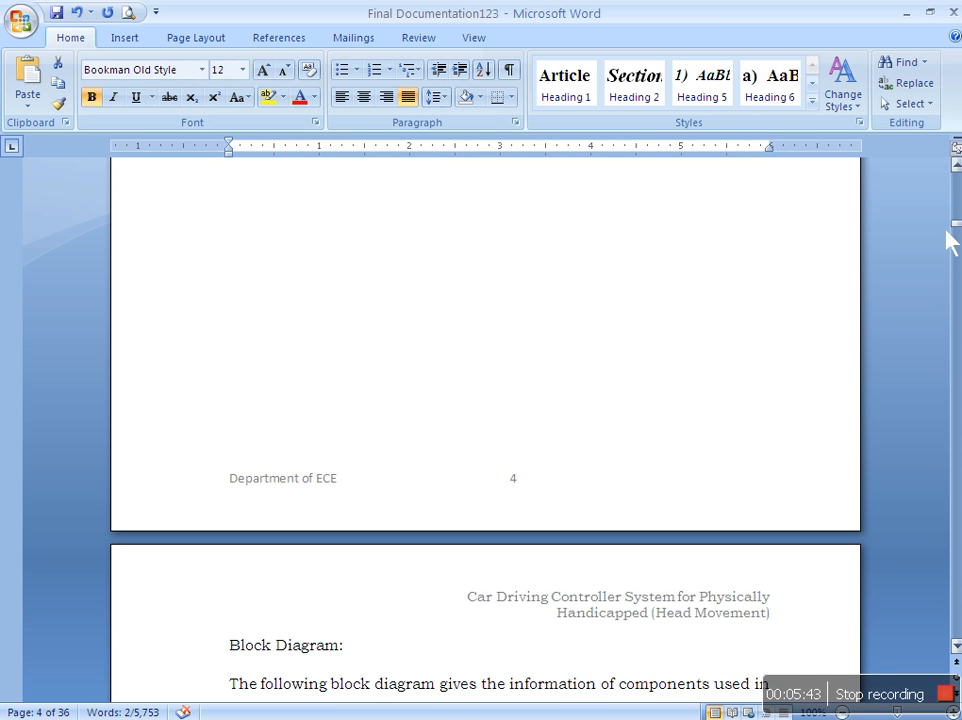
scroll(down, 3)
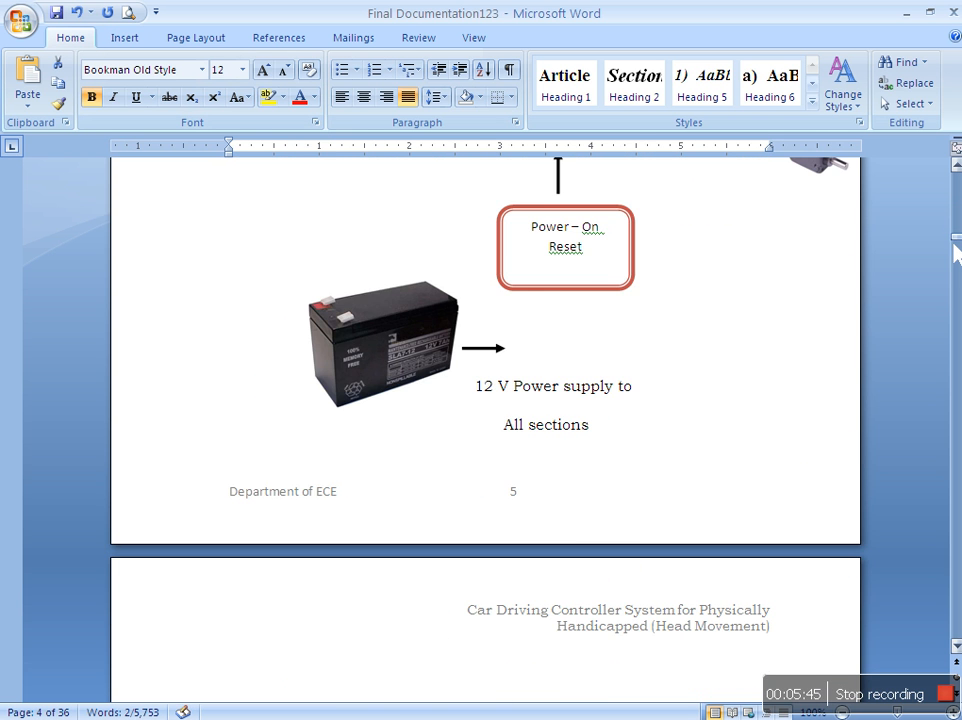
scroll(down, 3)
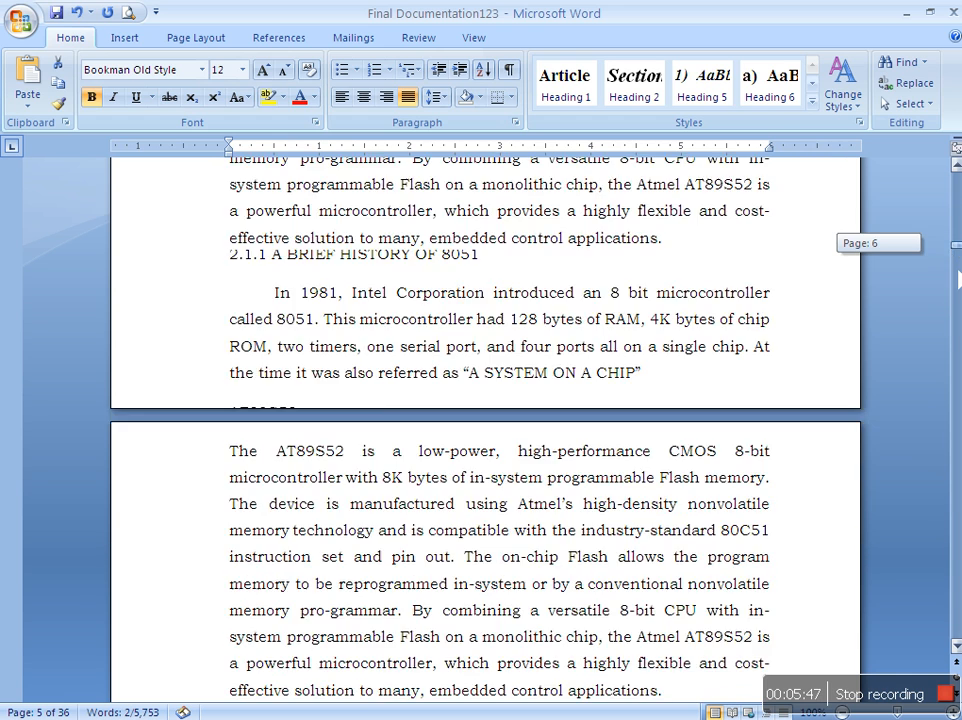
scroll(down, 3)
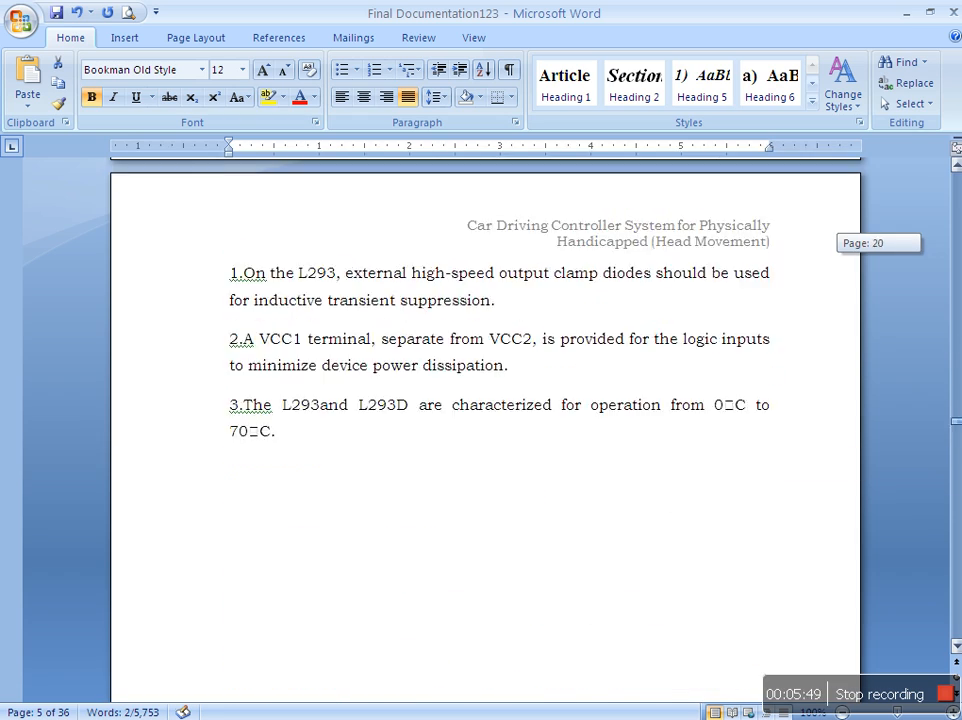
scroll(down, 3)
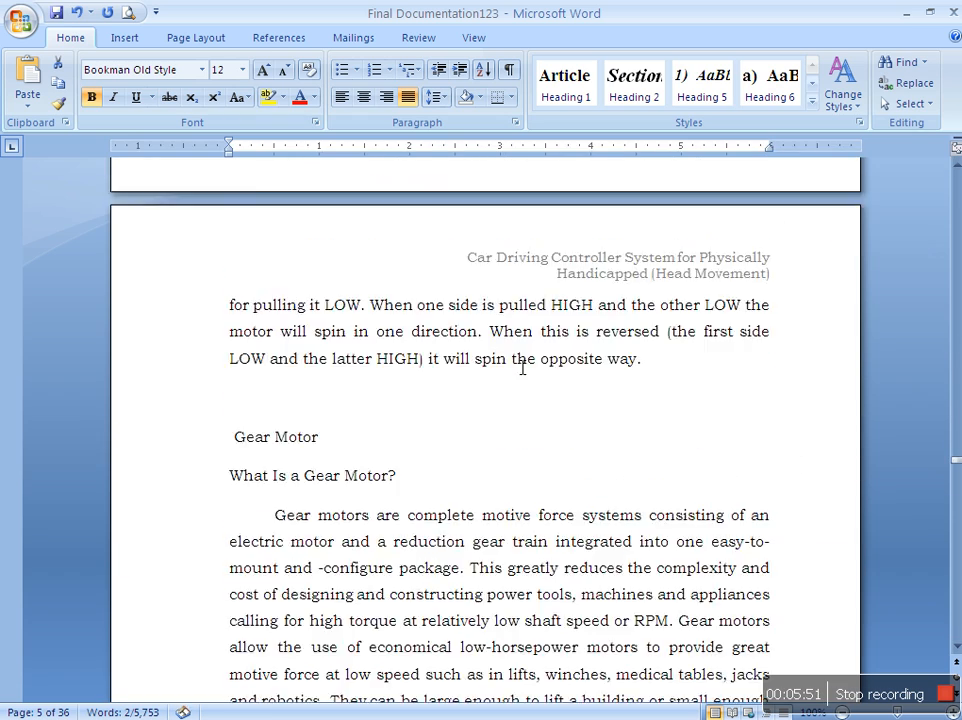